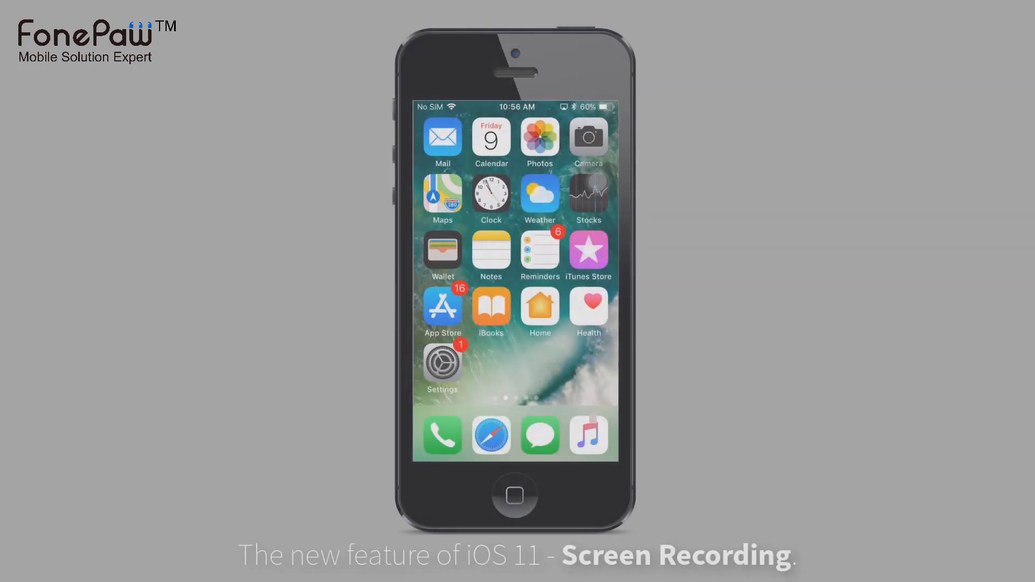
Start iOS screen recording from Control Center, then browse the Settings app while recording.
{"action": "left_click", "coordinate": [442, 364]}
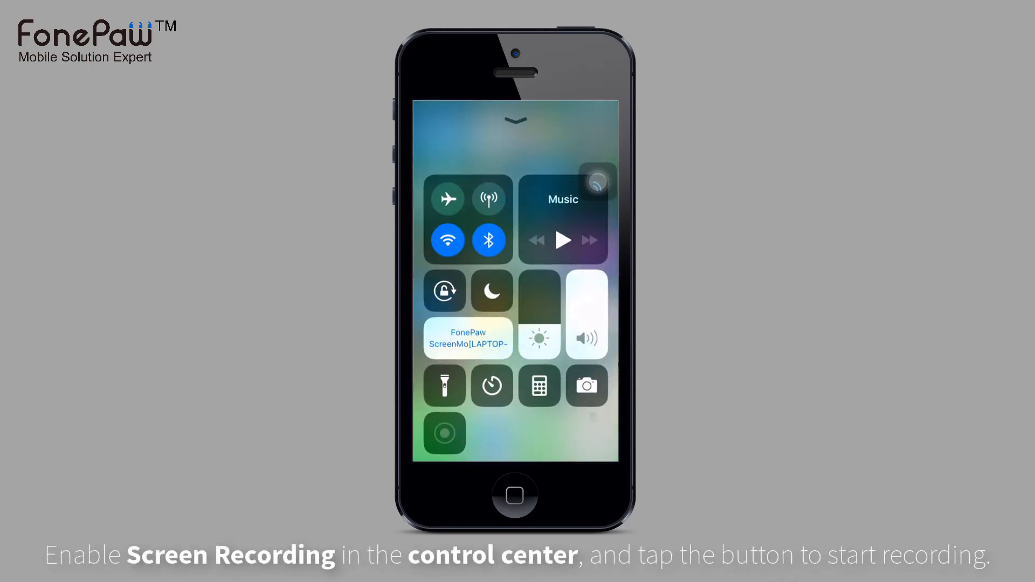
{"action": "left_click", "coordinate": [443, 434]}
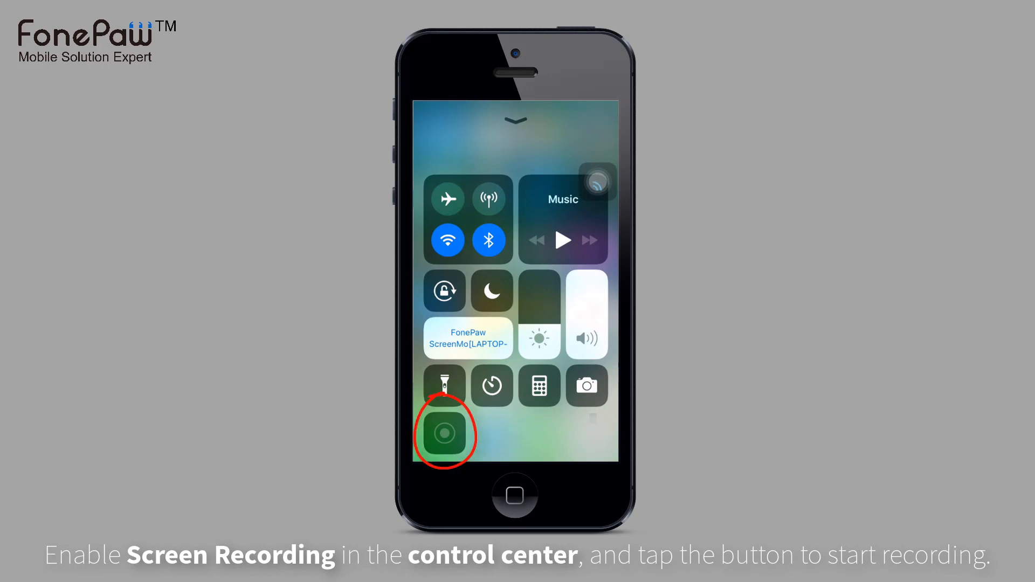
{"action": "left_click", "coordinate": [443, 435]}
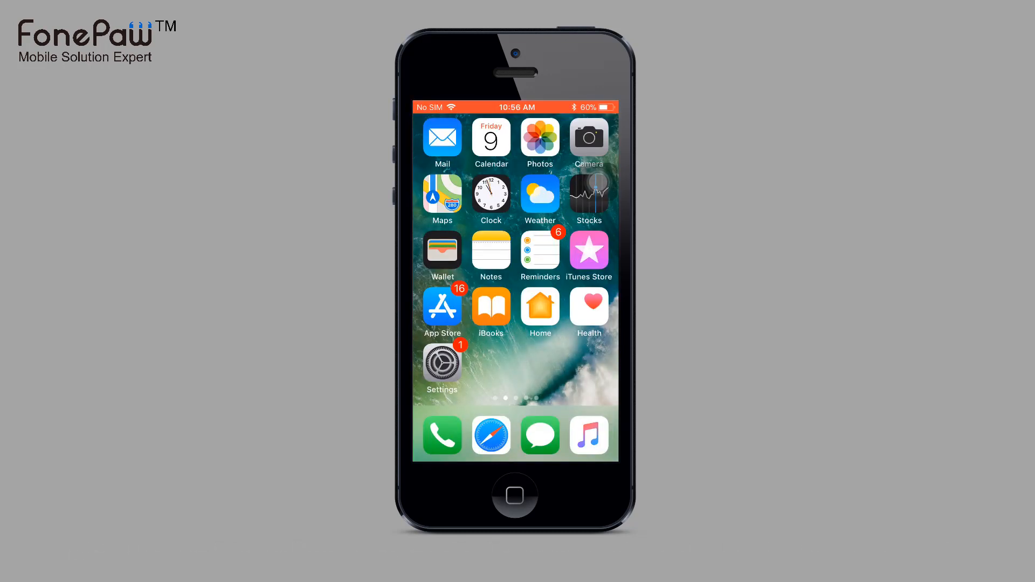
{"action": "left_click", "coordinate": [441, 363]}
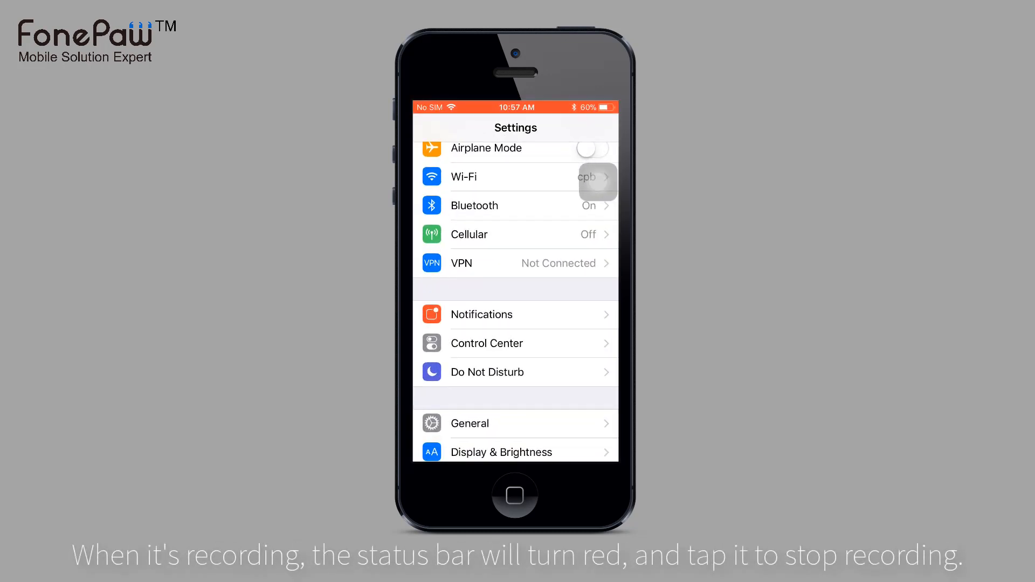
{"action": "scroll", "scroll_direction": "down", "scroll_amount": 3}
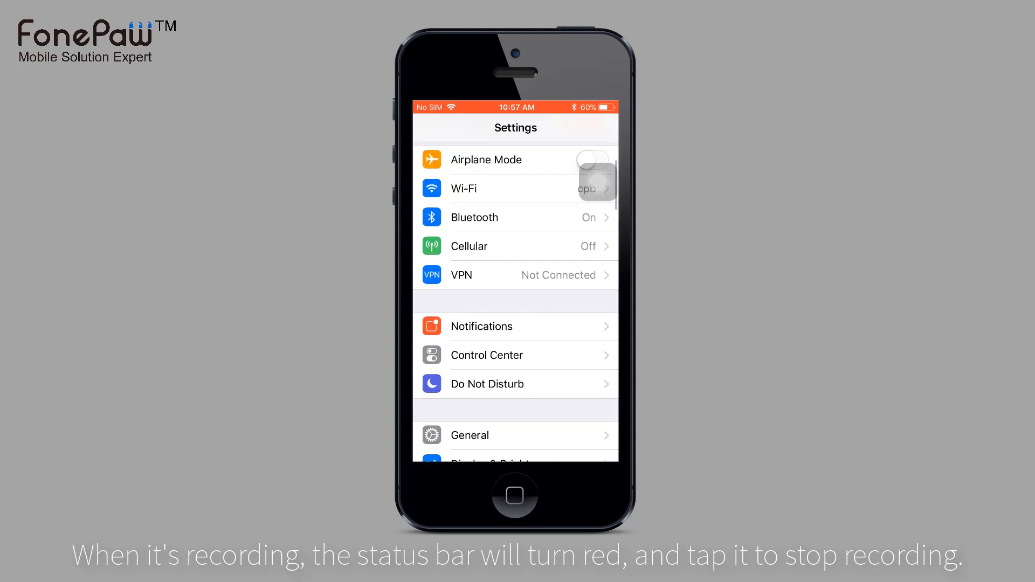
{"action": "scroll", "scroll_direction": "down", "scroll_amount": 3}
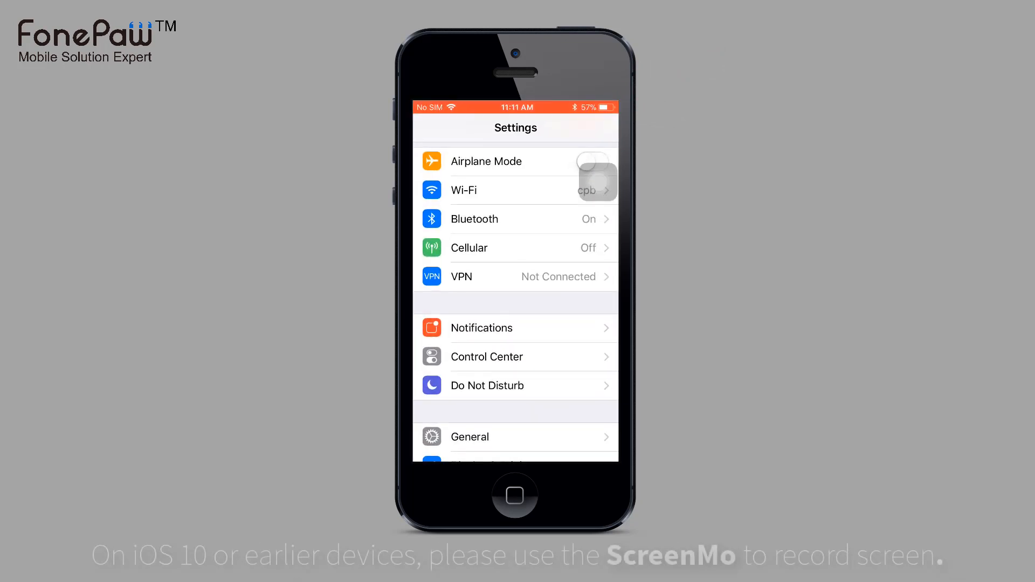
{"action": "left_click", "coordinate": [465, 191]}
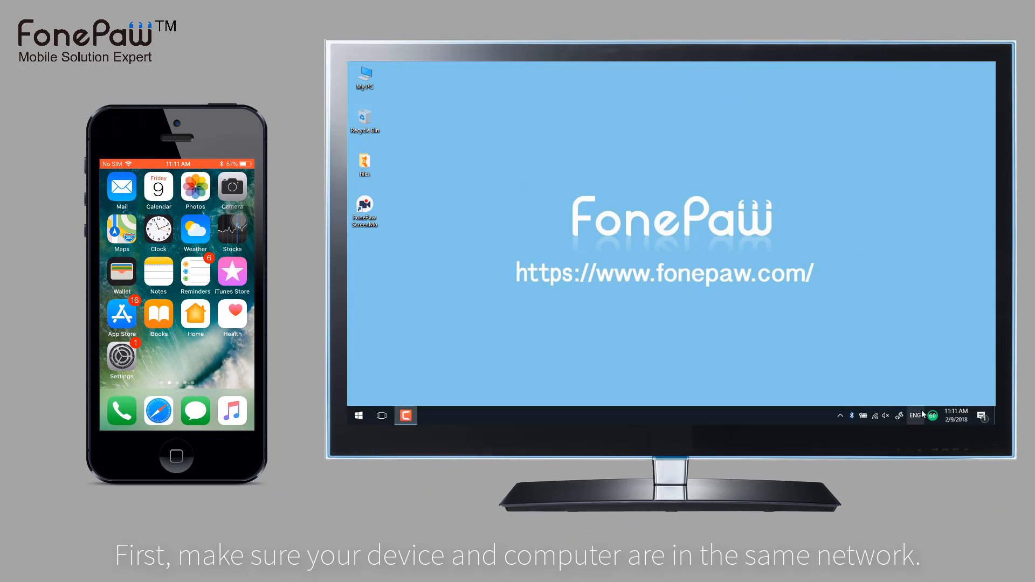
{"action": "mouse_move", "coordinate": [875, 415]}
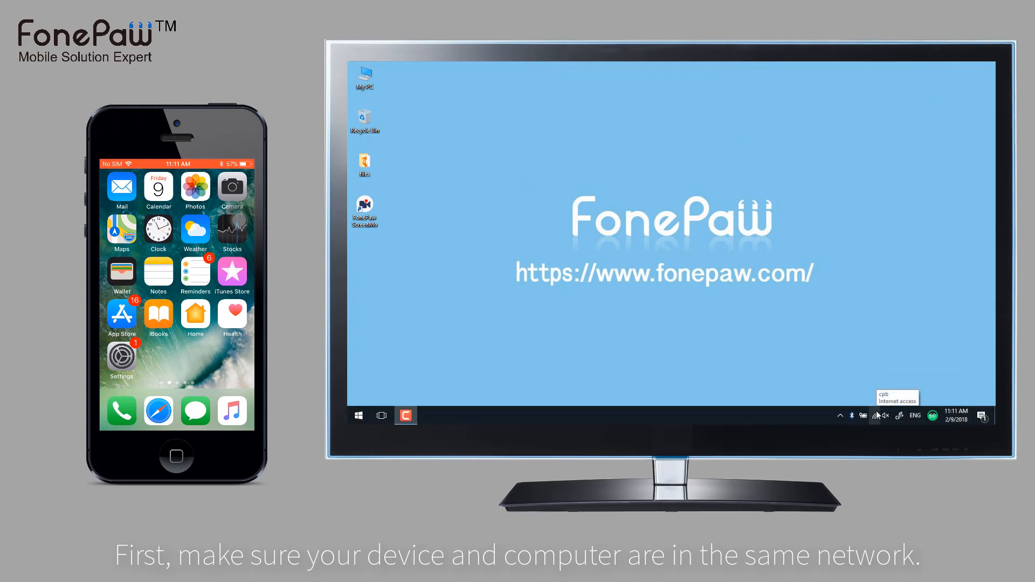
{"action": "left_click", "coordinate": [871, 415]}
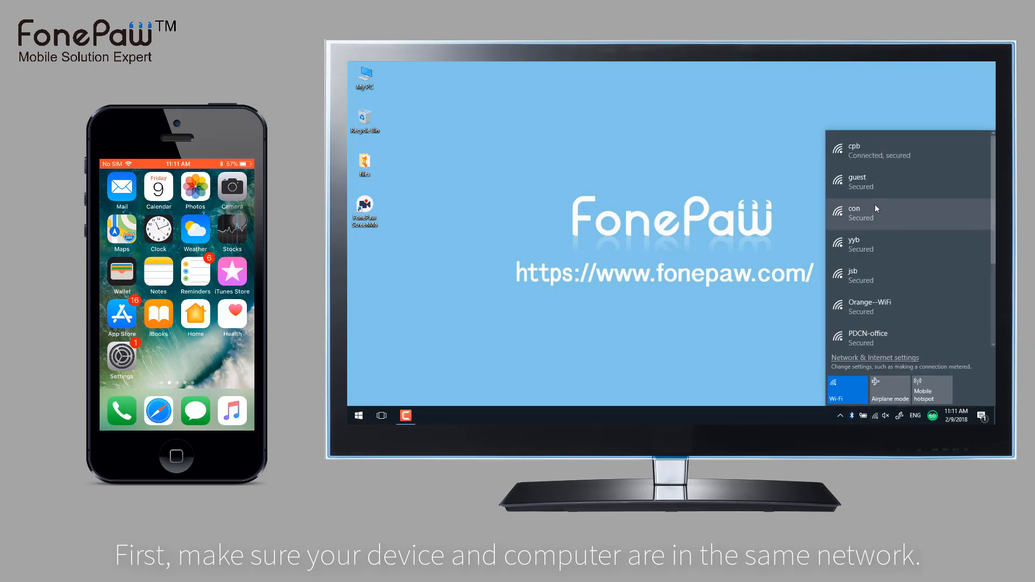
{"action": "mouse_move", "coordinate": [703, 183]}
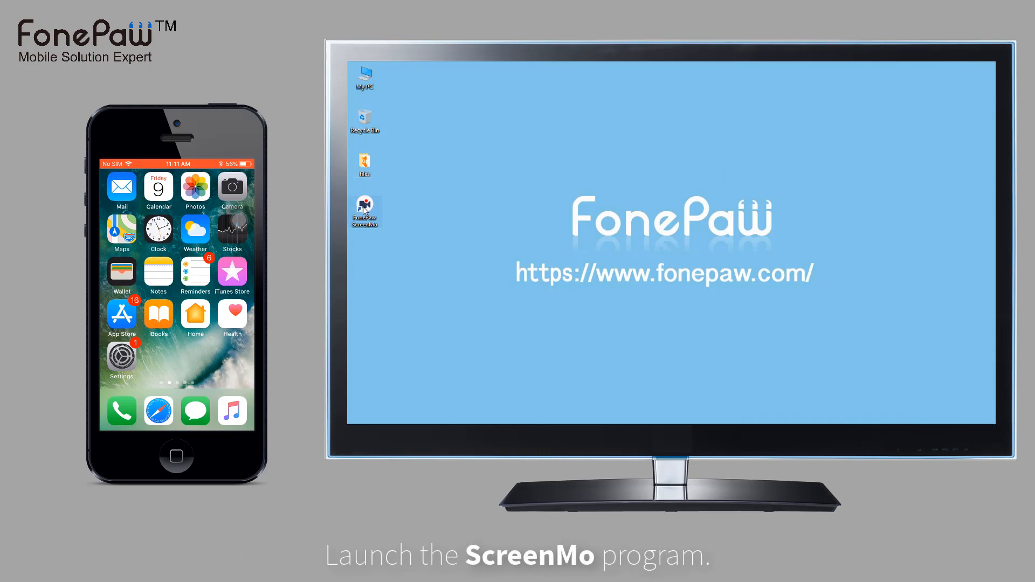
Launch ScreenMo past the trial notice and set mirroring optimization to 1920x1080 Full HD.
{"action": "double_click", "coordinate": [364, 207]}
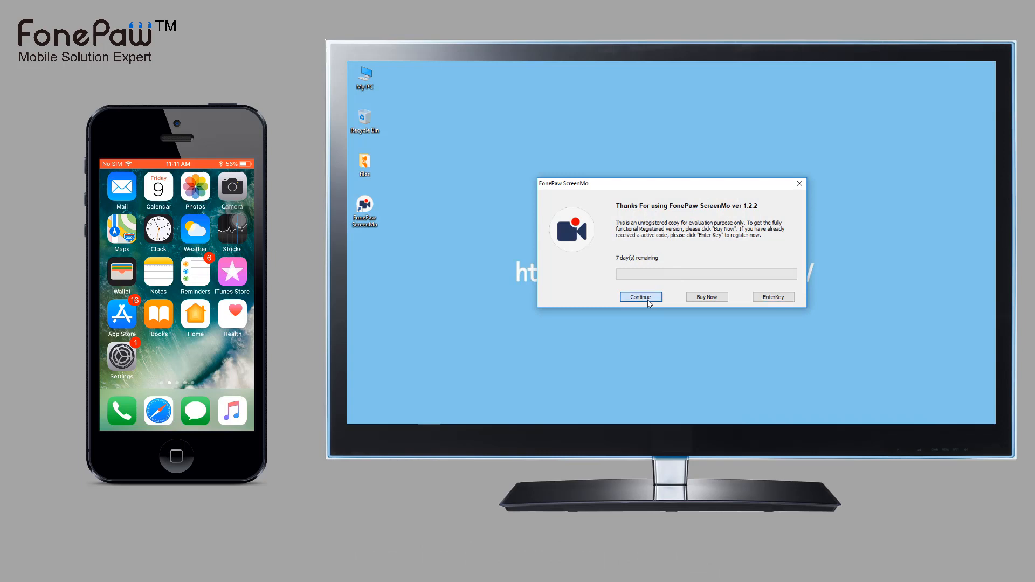
{"action": "left_click", "coordinate": [640, 297]}
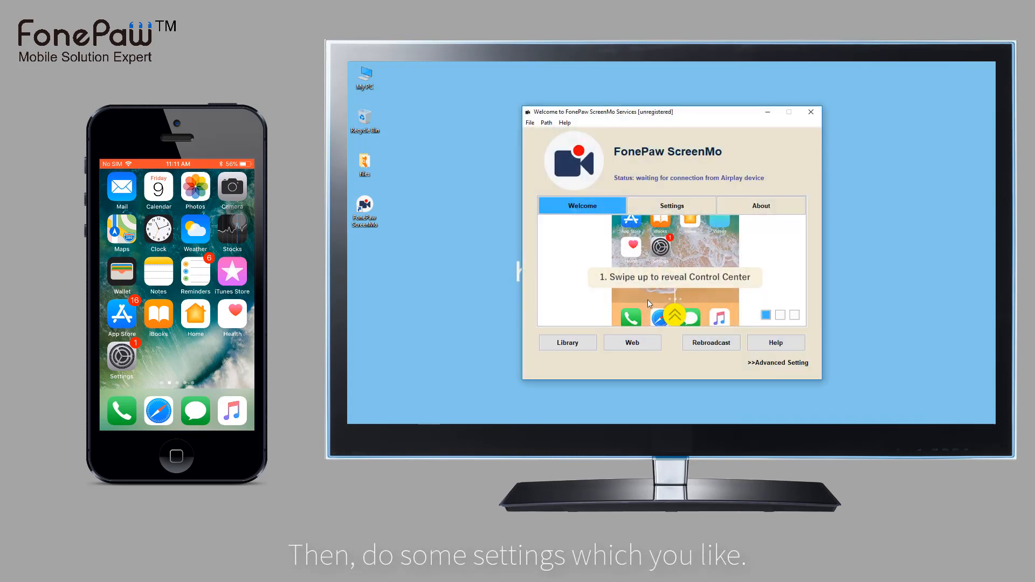
{"action": "left_click", "coordinate": [671, 206]}
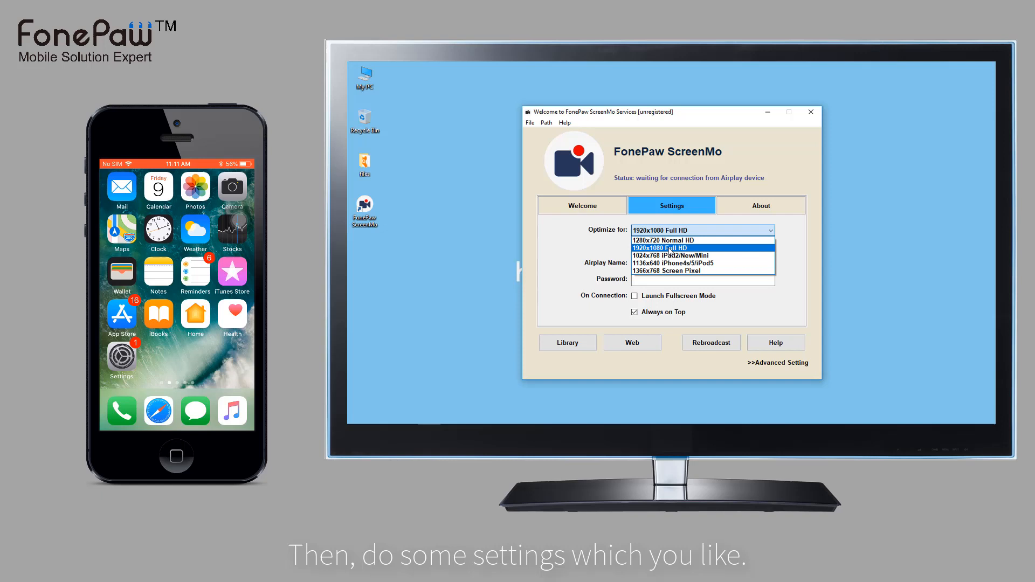
{"action": "left_click", "coordinate": [666, 247]}
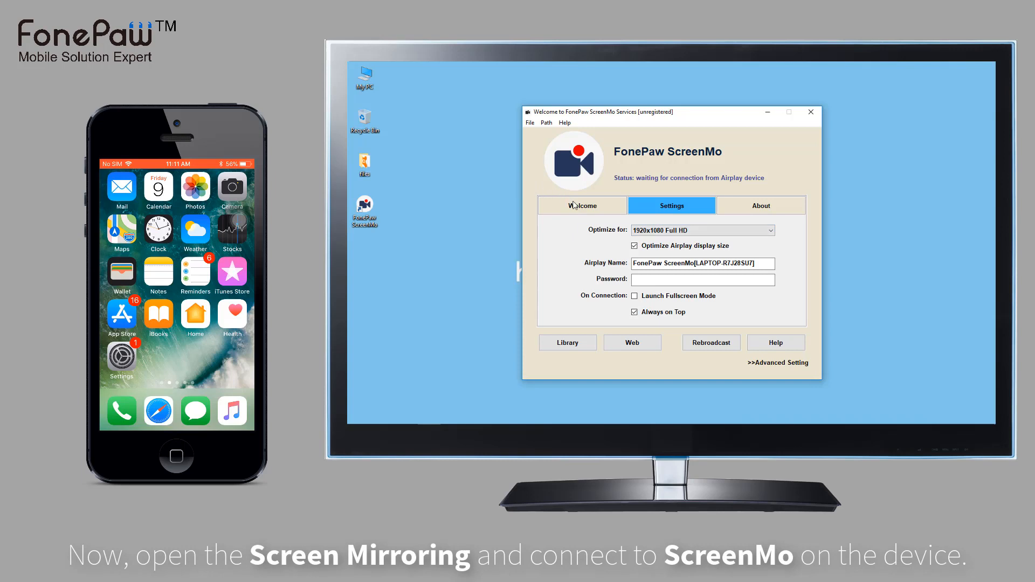
Mirror the iPhone 5s, record the mirrored screen and bring up the MP4 export window.
{"action": "left_click", "coordinate": [581, 205]}
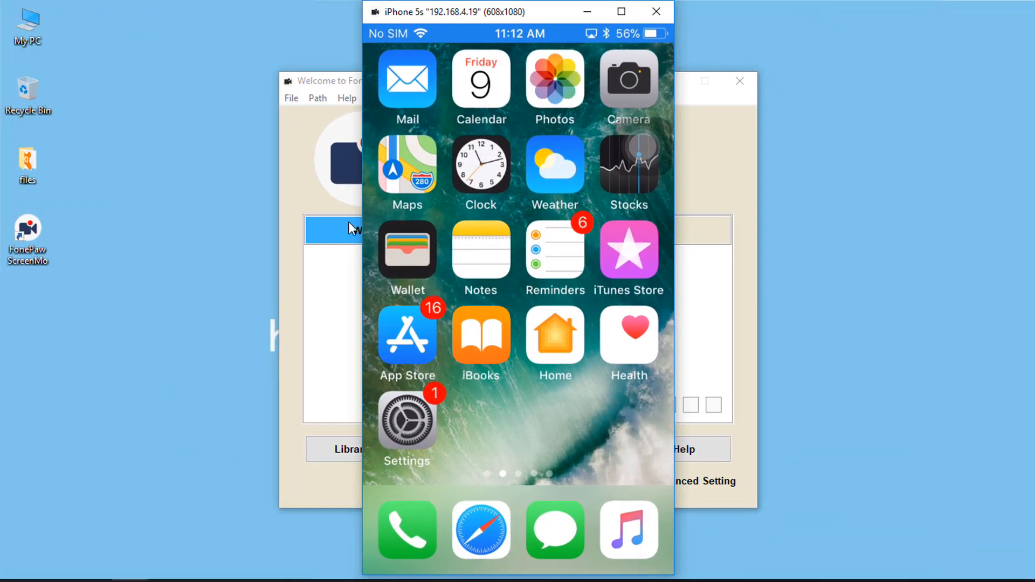
{"action": "left_click", "coordinate": [480, 249]}
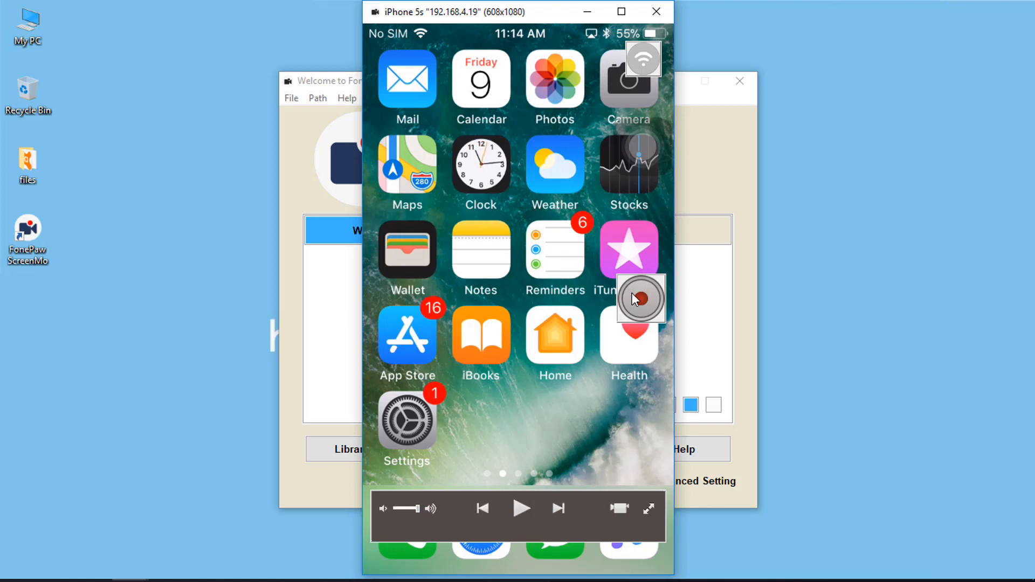
{"action": "left_click", "coordinate": [638, 297]}
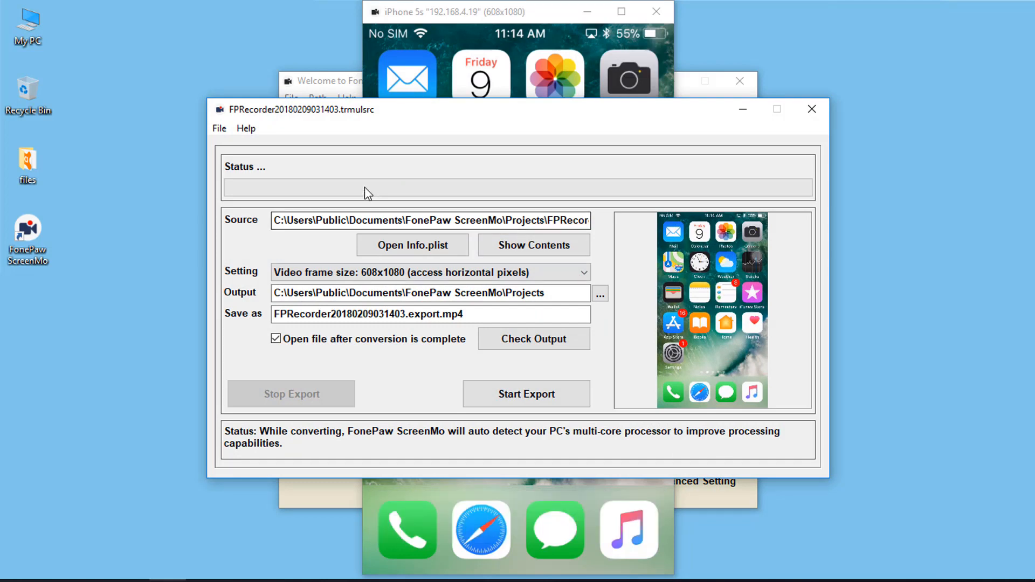
Export the recording as a 608x1080 MP4, continuing under the trial alert.
{"action": "left_click", "coordinate": [429, 271]}
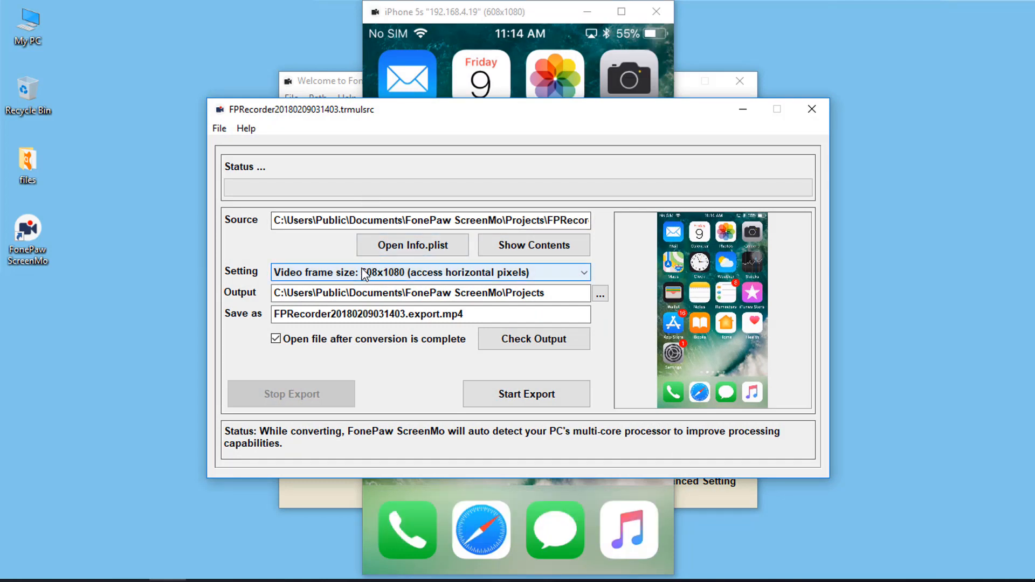
{"action": "left_click", "coordinate": [429, 271]}
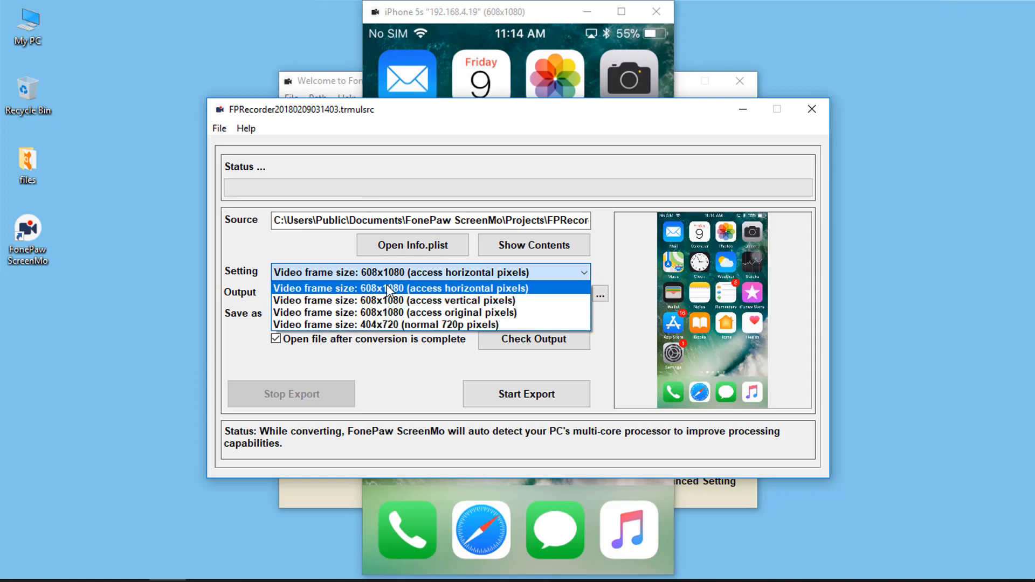
{"action": "left_click", "coordinate": [399, 287]}
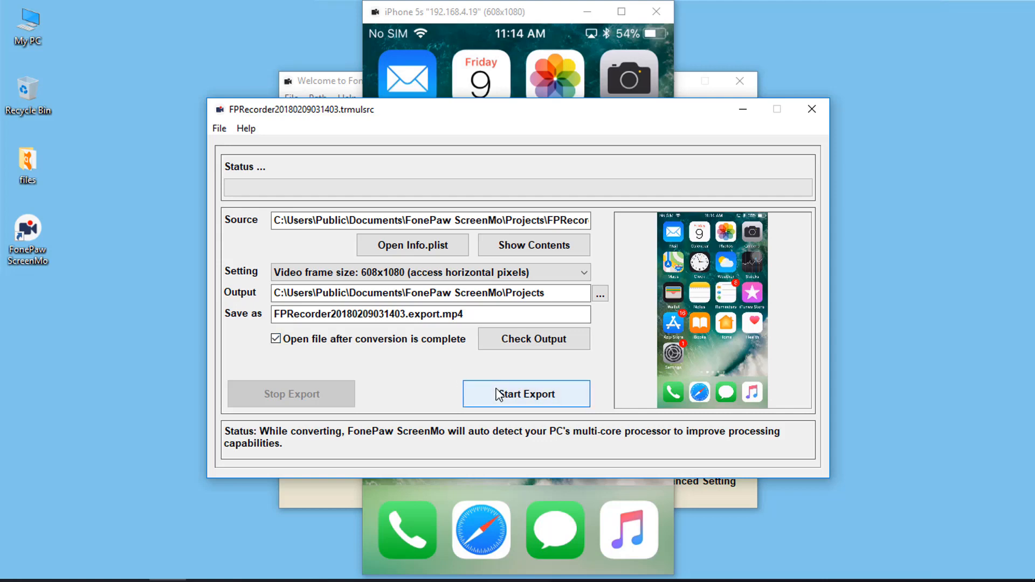
{"action": "left_click", "coordinate": [525, 394]}
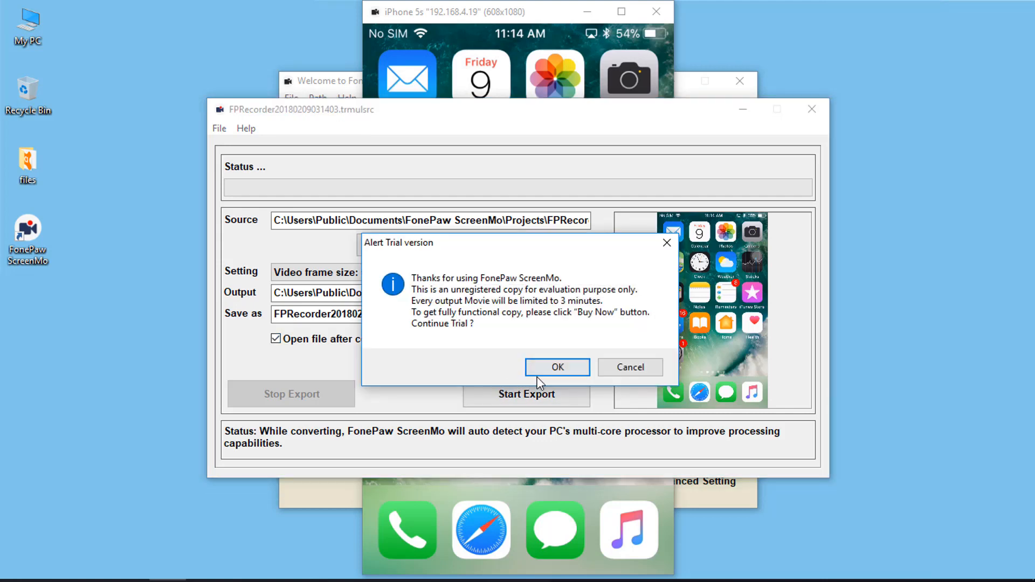
{"action": "left_click", "coordinate": [556, 367]}
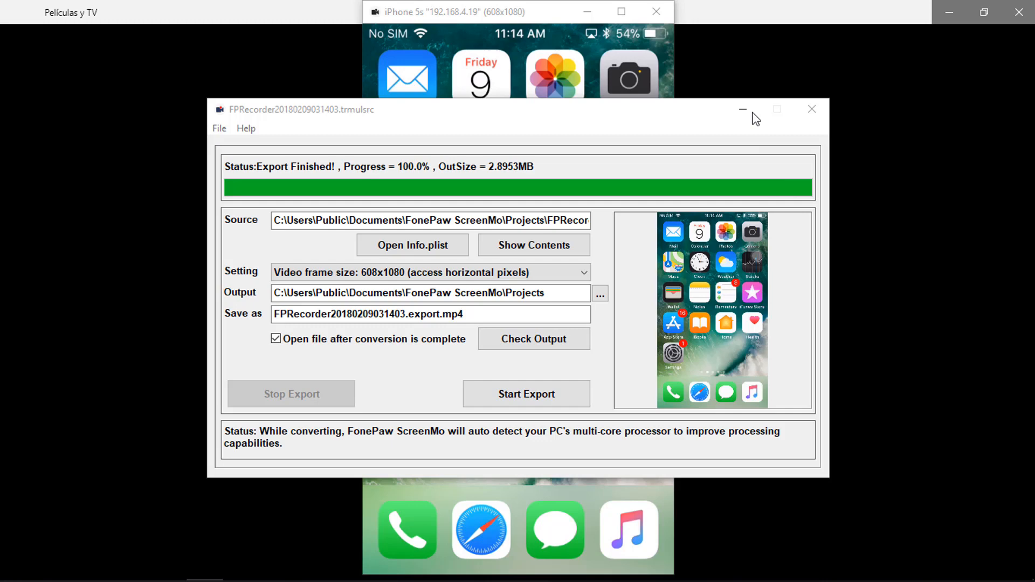
Minimize the export and mirror windows and show the Projects folder via Library.
{"action": "left_click", "coordinate": [811, 109]}
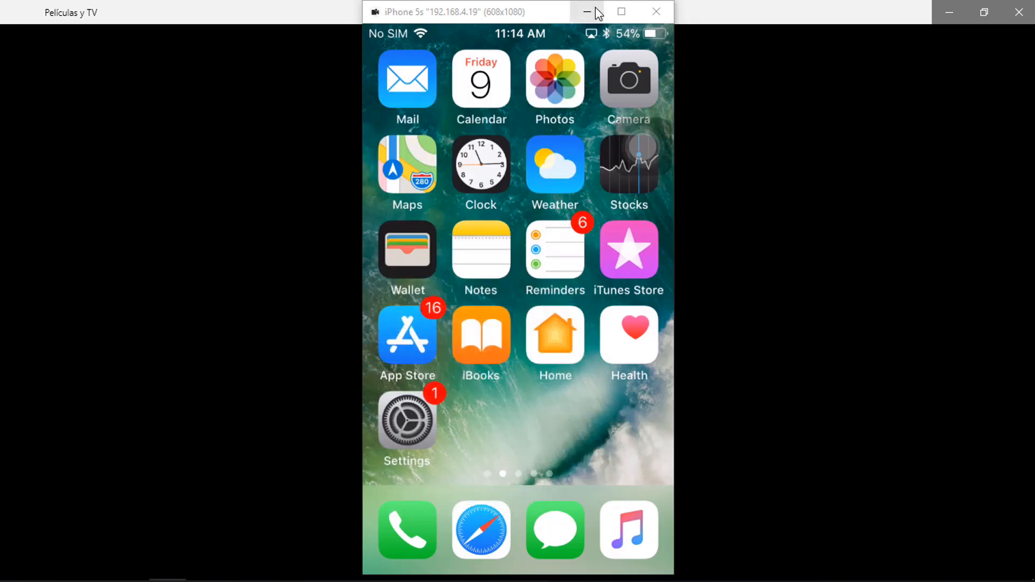
{"action": "left_click", "coordinate": [586, 12]}
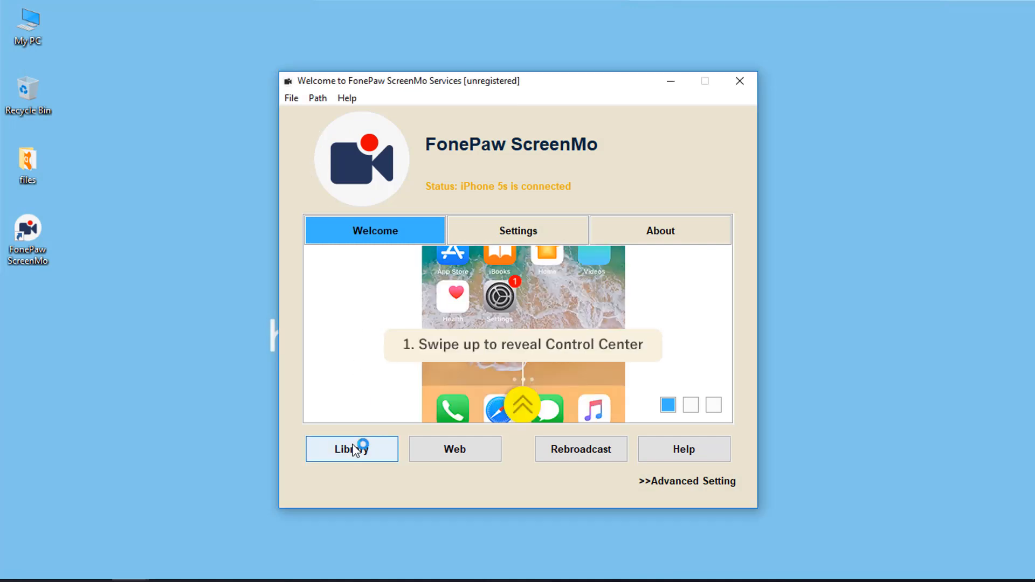
{"action": "left_click", "coordinate": [352, 449]}
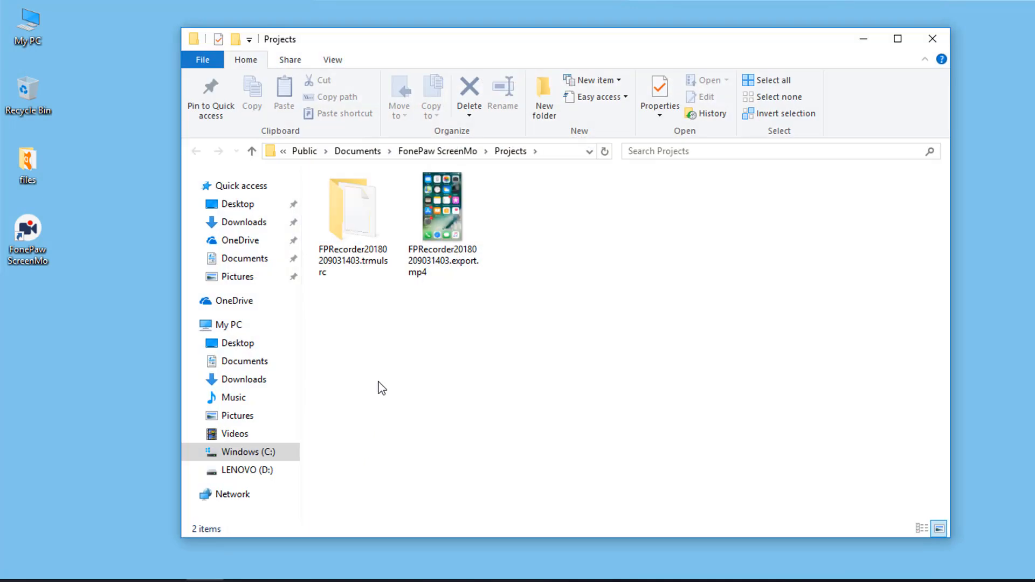